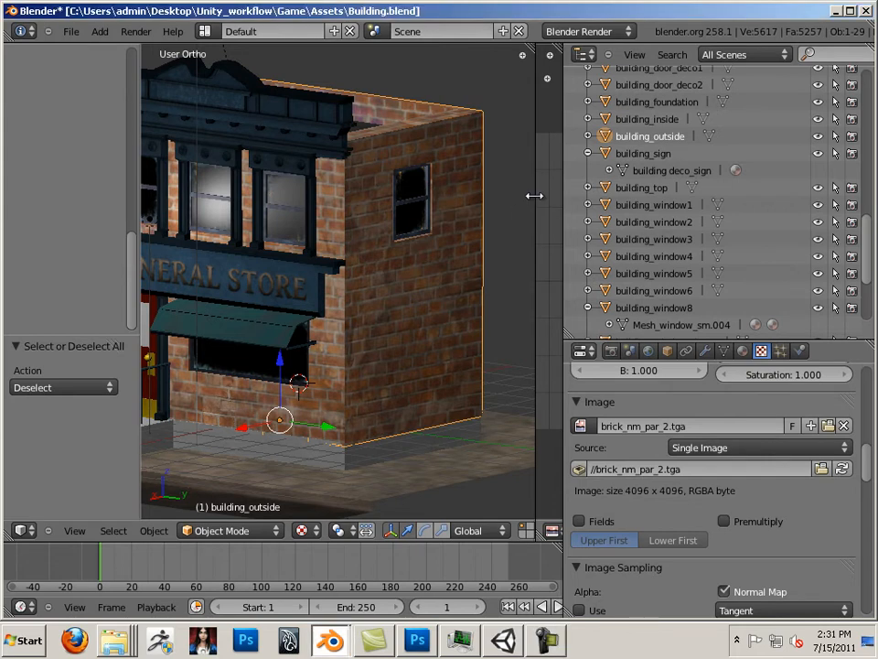
Resize the side area and check building_inside's image path, then reselect building_outside.
drag(535, 195, 319, 248)
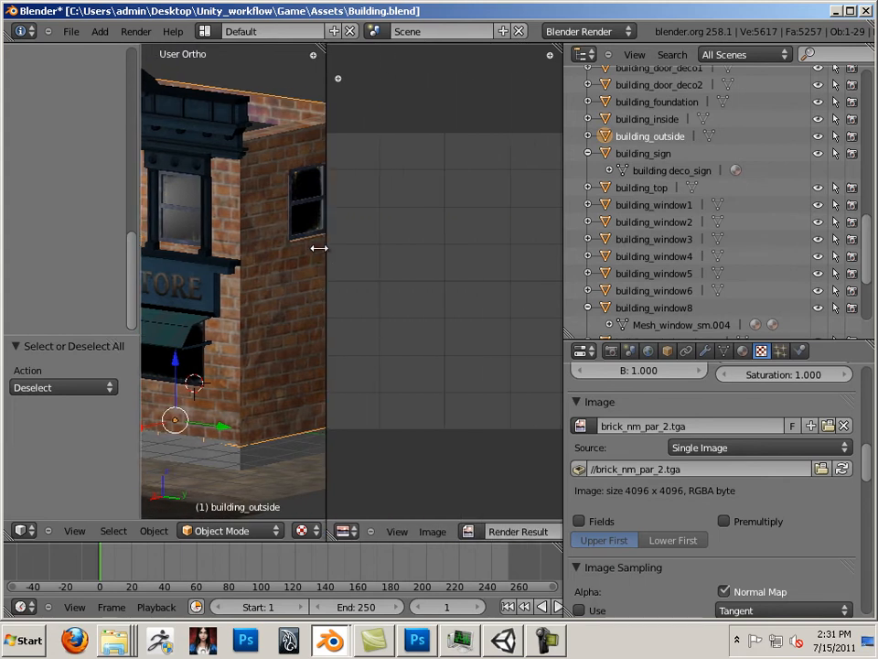
drag(319, 274, 497, 273)
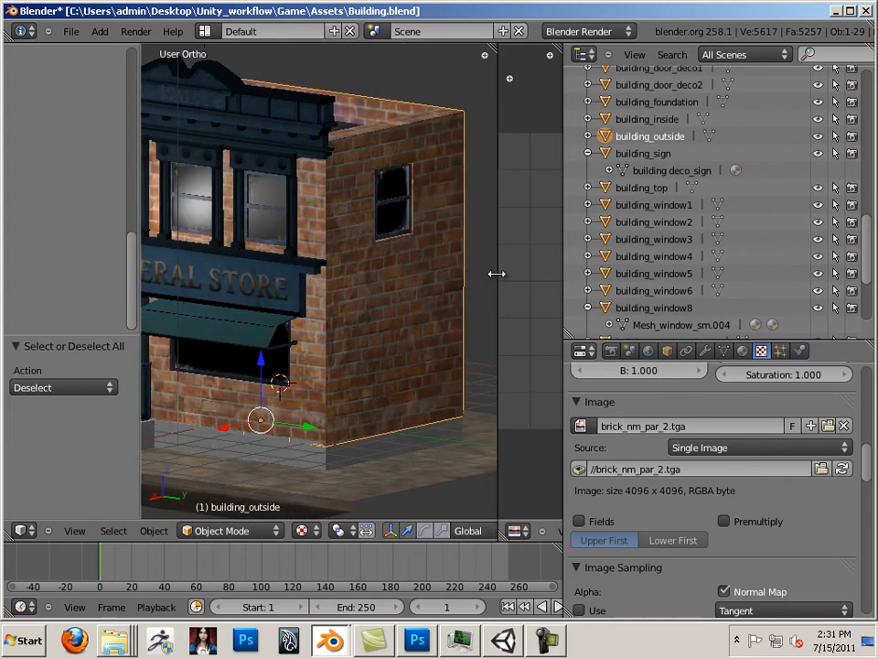
mouse_move(467, 278)
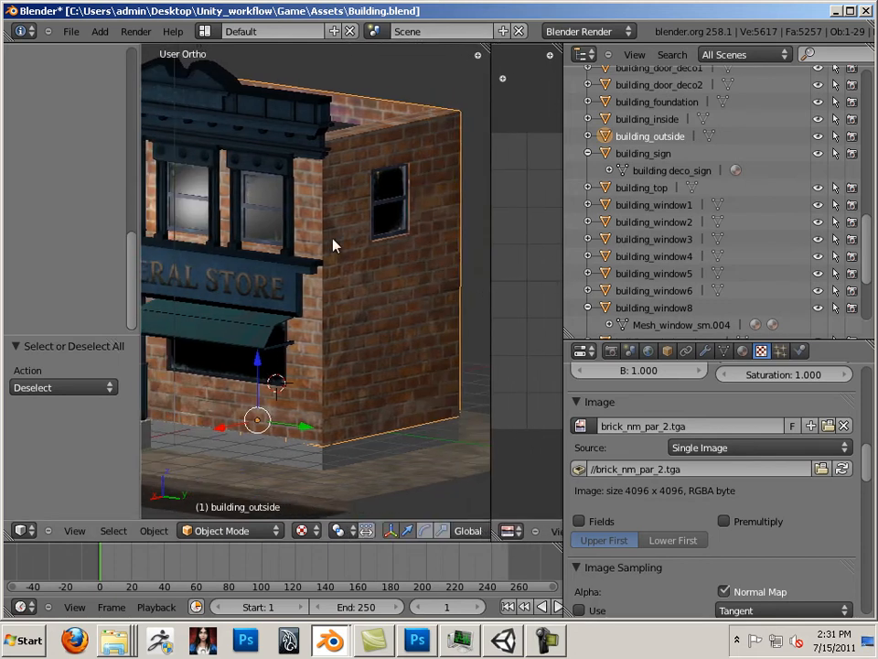
click(647, 118)
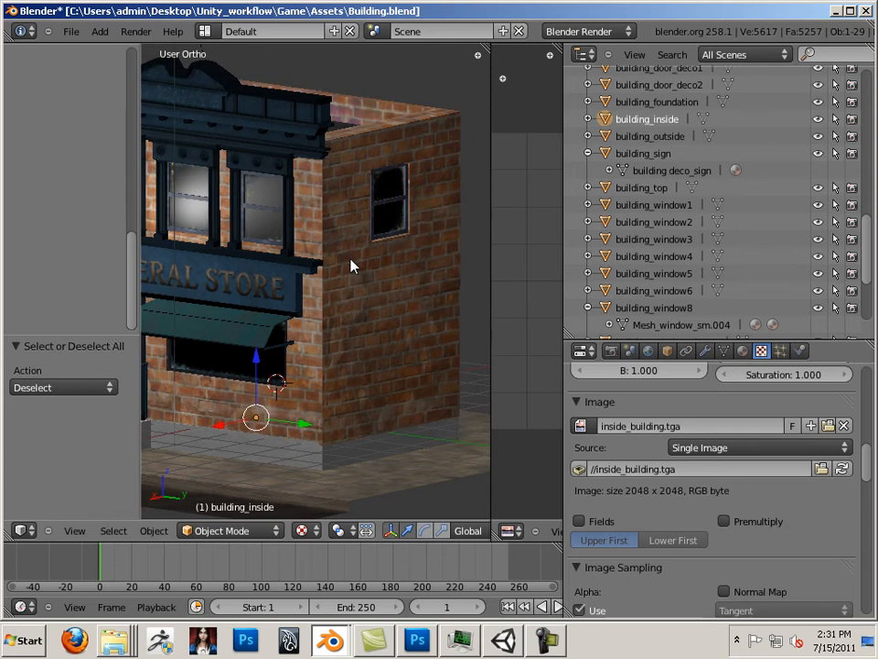
click(649, 135)
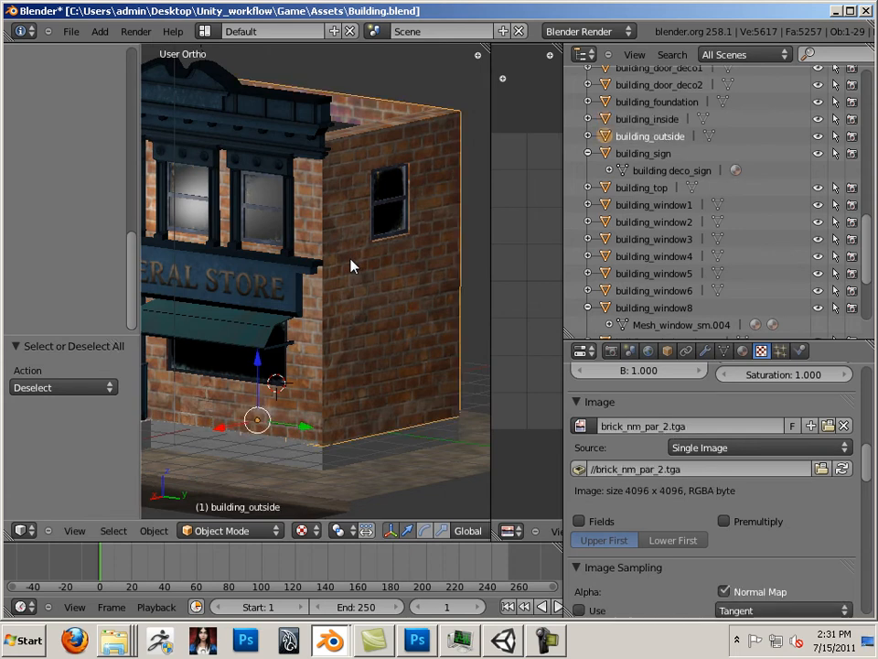
mouse_move(408, 277)
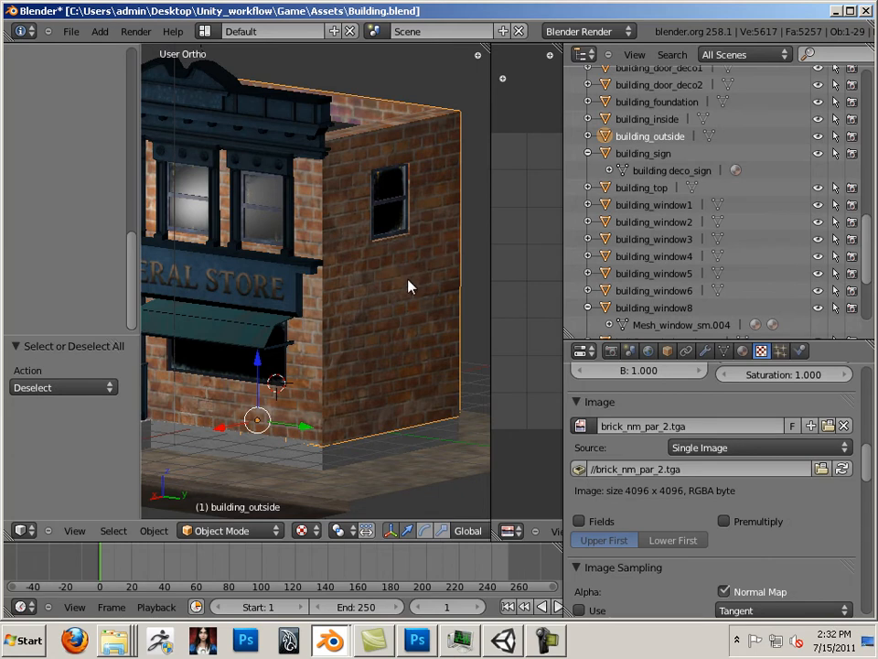
mouse_move(415, 302)
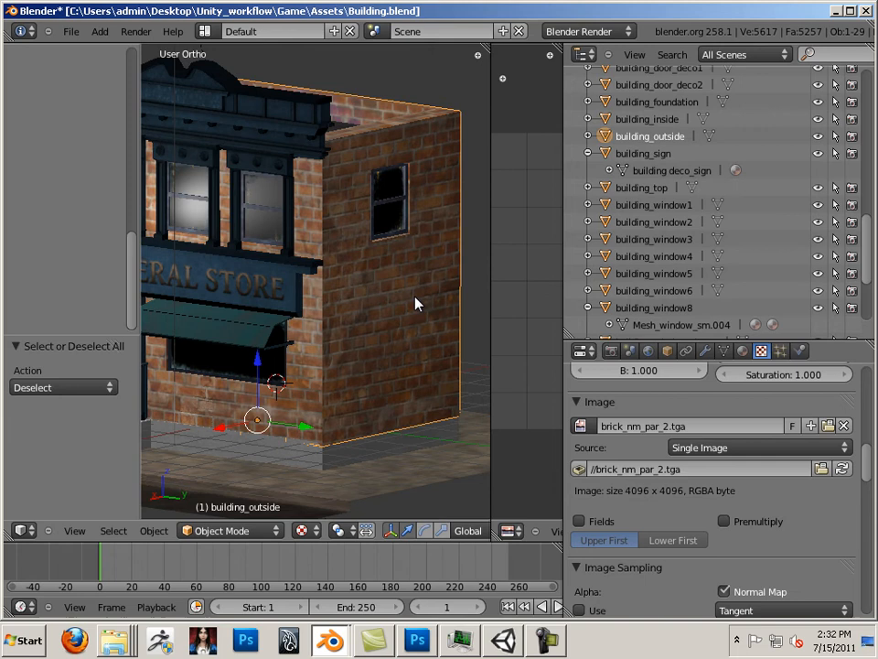
Select building_outside's Roof material and scroll down through its roof texture panel.
click(741, 351)
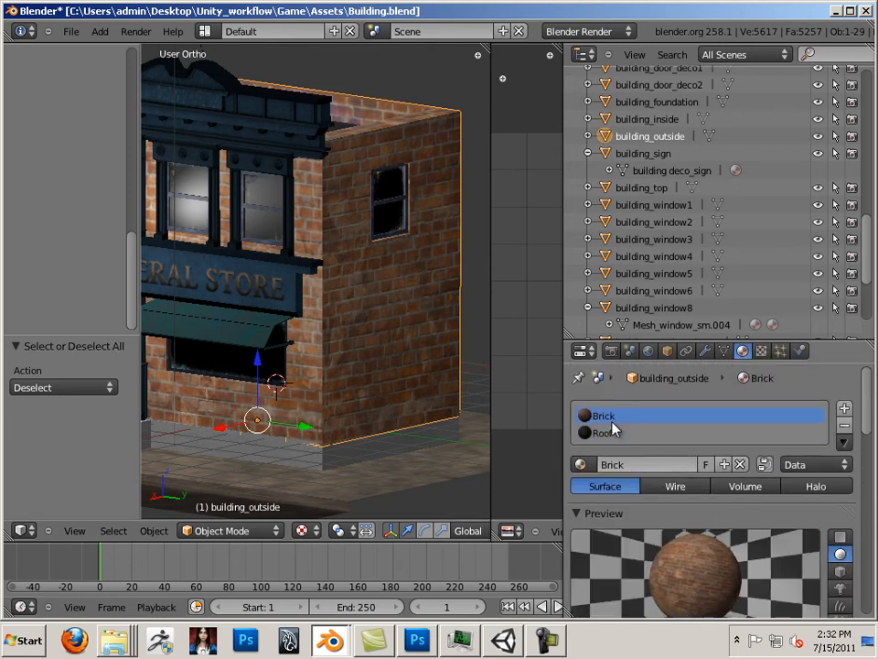
click(604, 432)
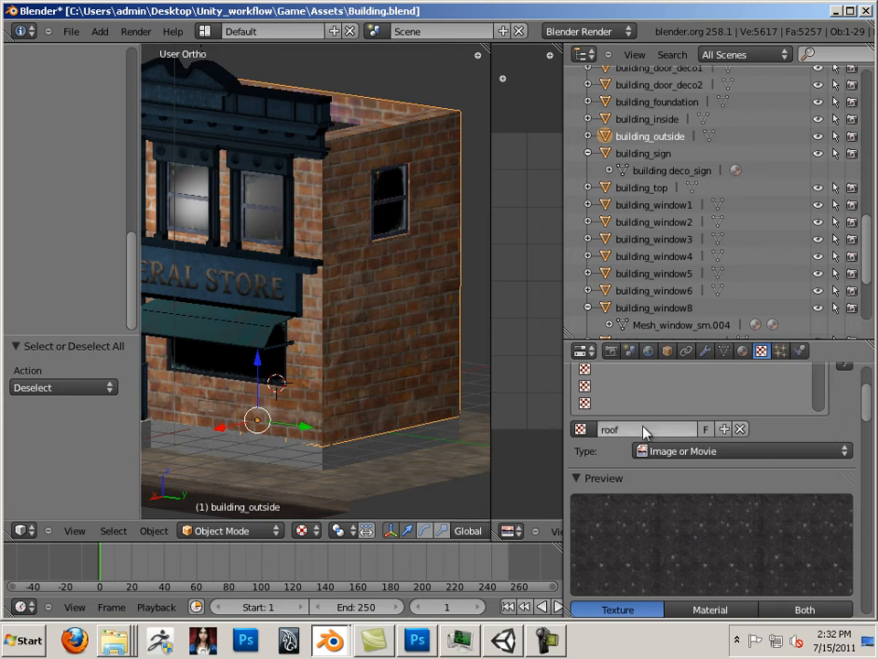
scroll(down, 3)
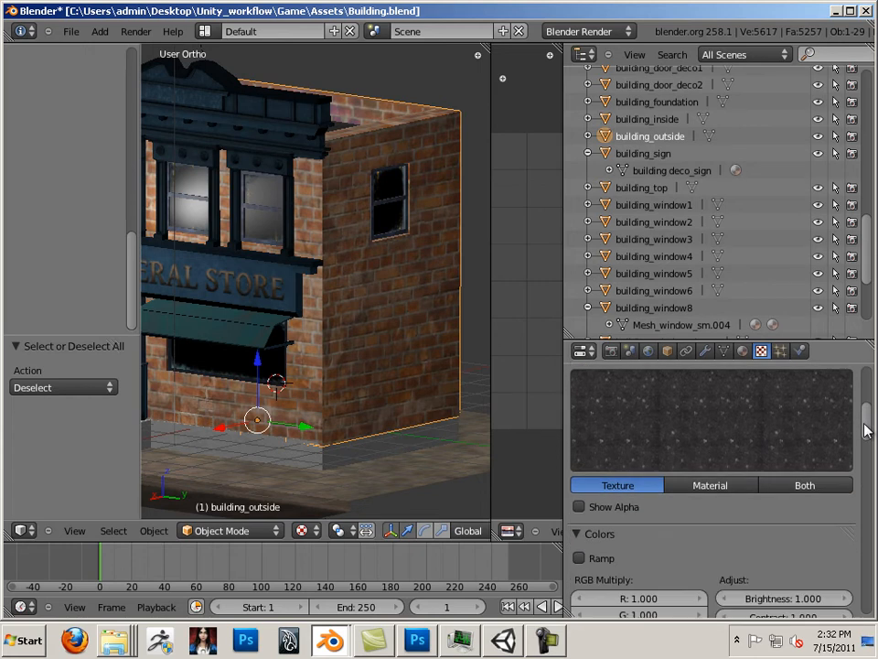
scroll(down, 3)
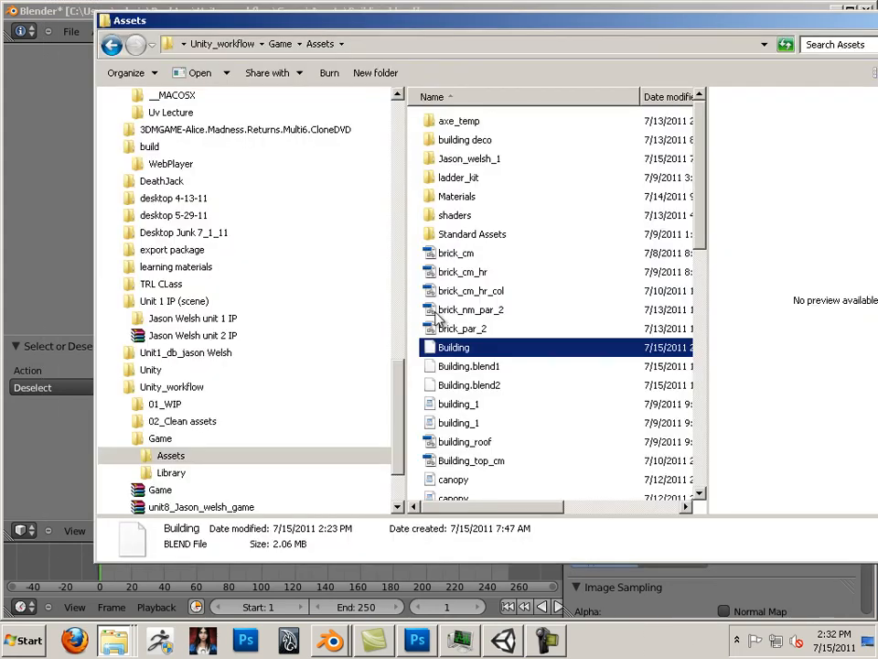
scroll(down, 3)
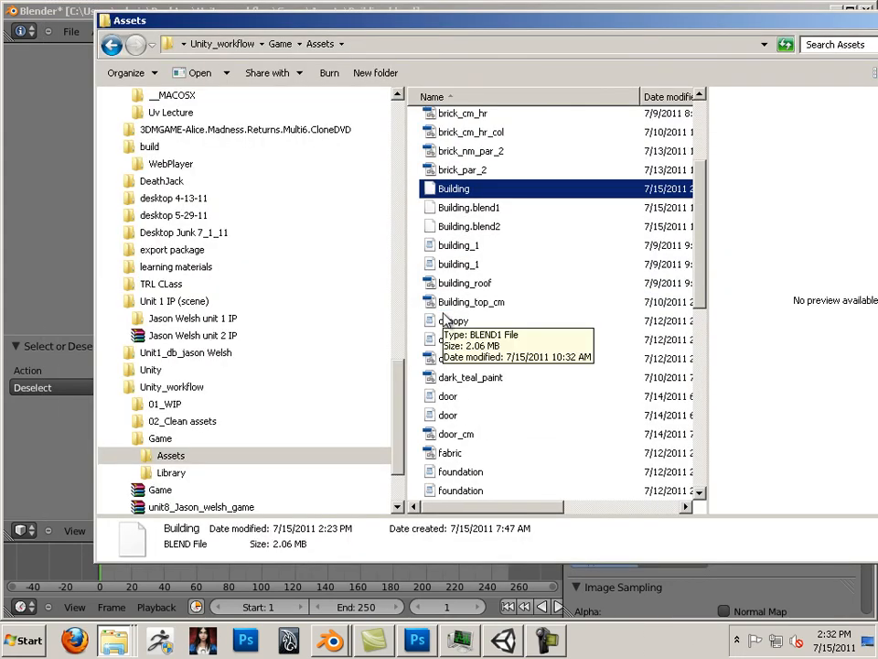
scroll(down, 3)
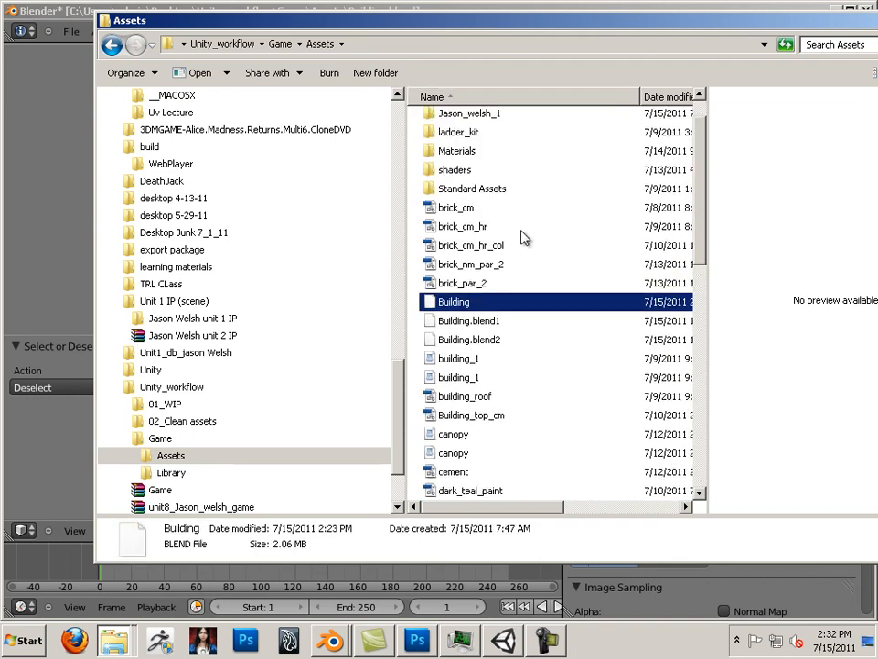
scroll(down, 3)
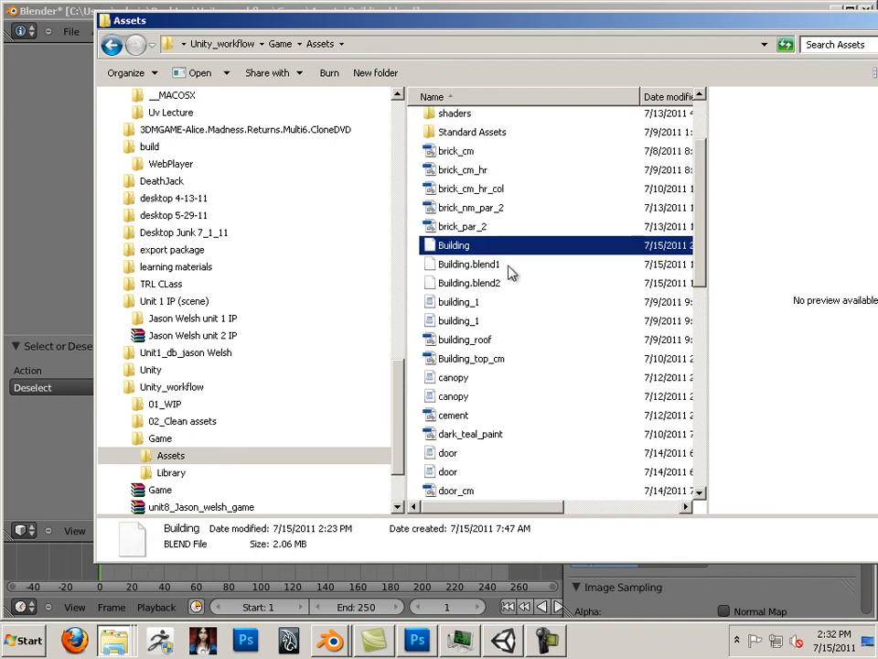
click(464, 340)
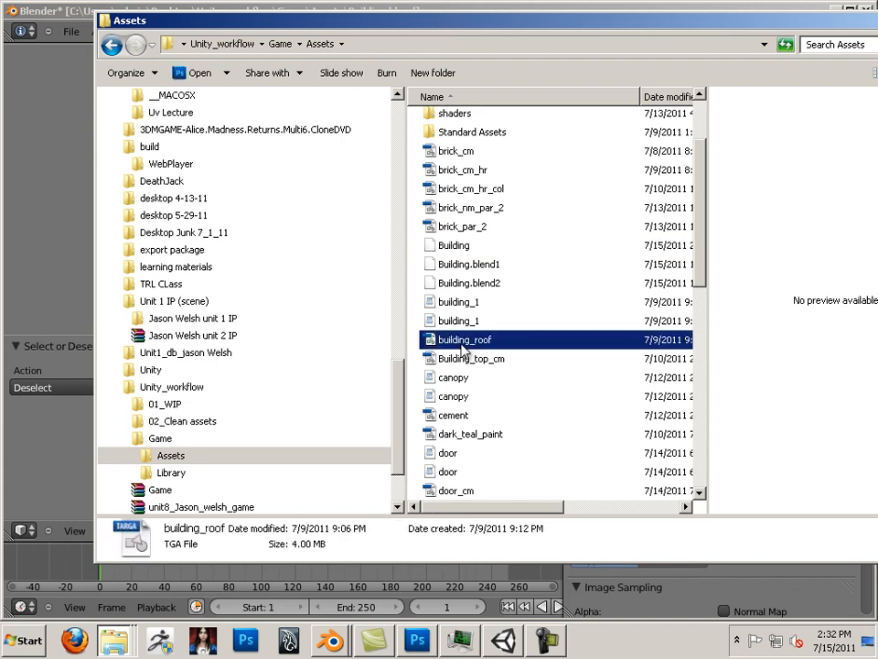
mouse_move(464, 245)
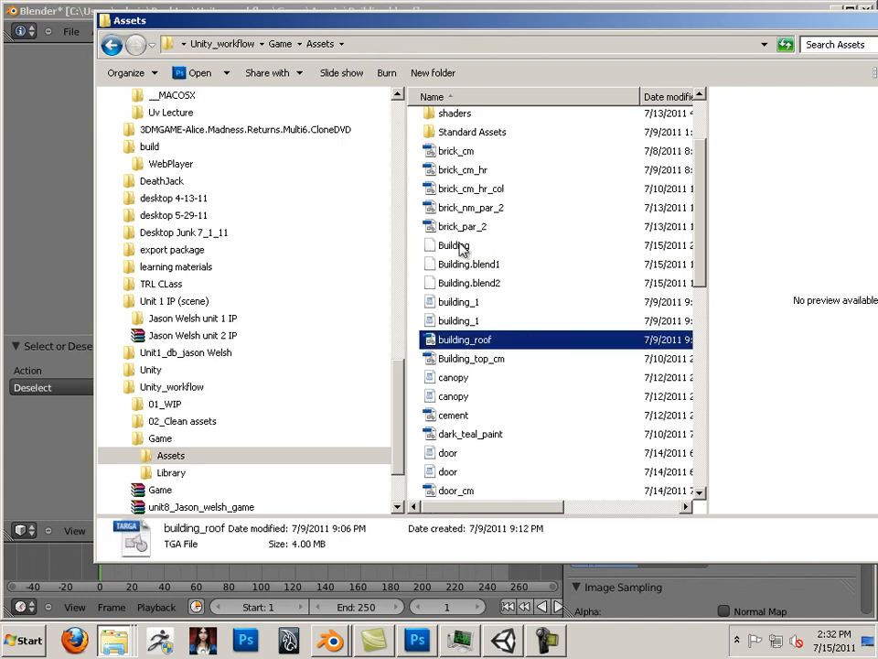
click(453, 244)
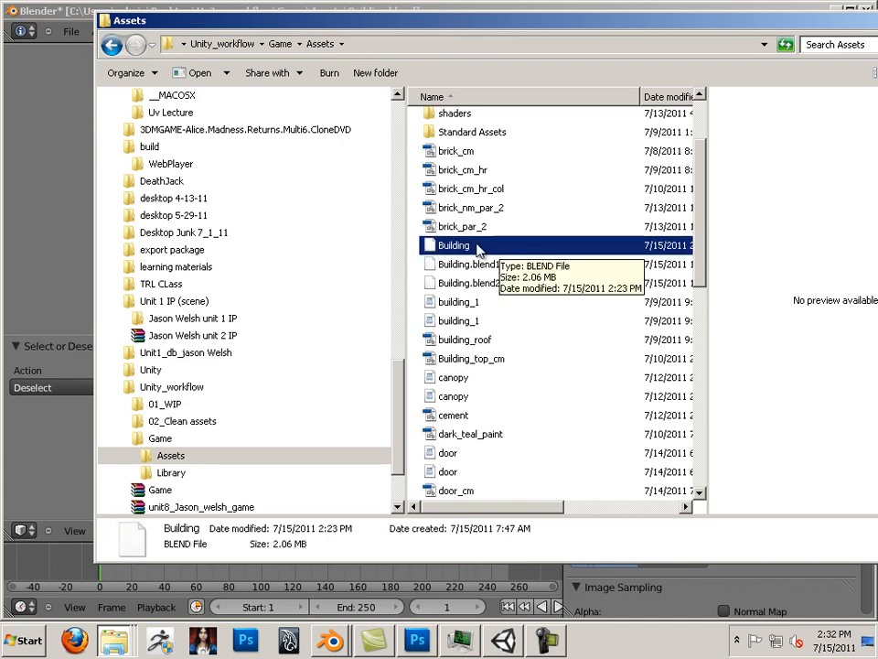
click(464, 340)
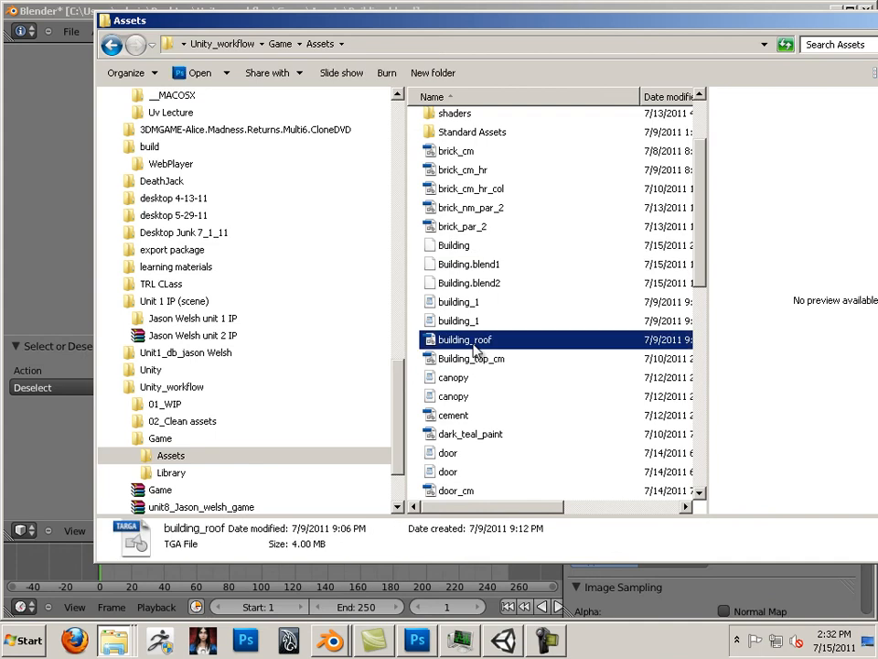
mouse_move(461, 393)
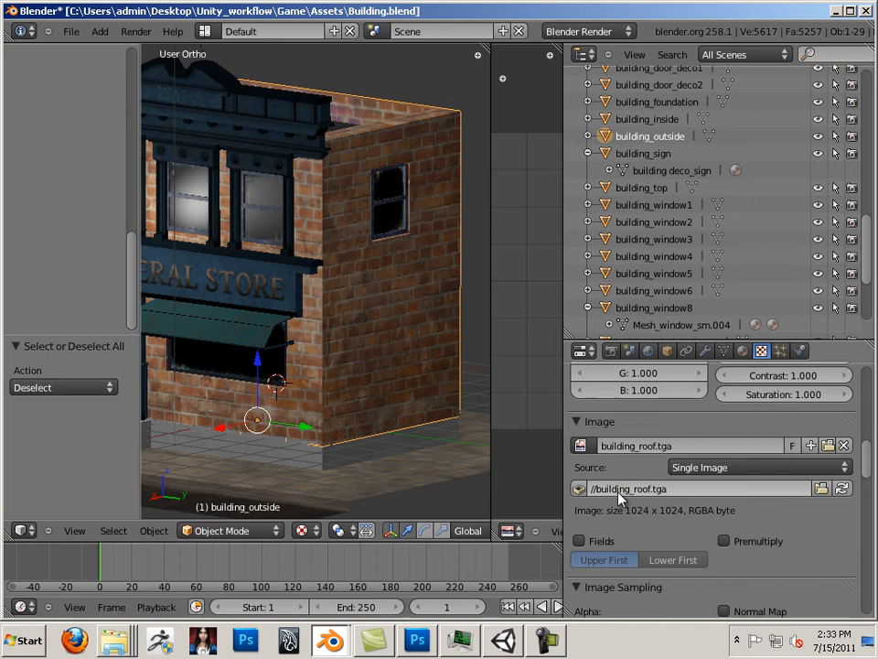
mouse_move(828, 503)
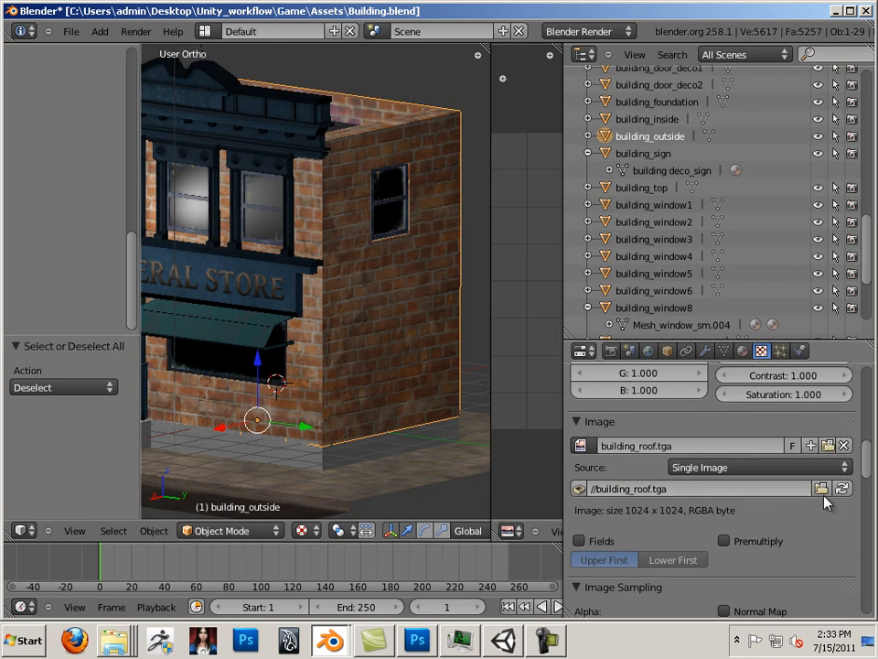
mouse_move(817, 501)
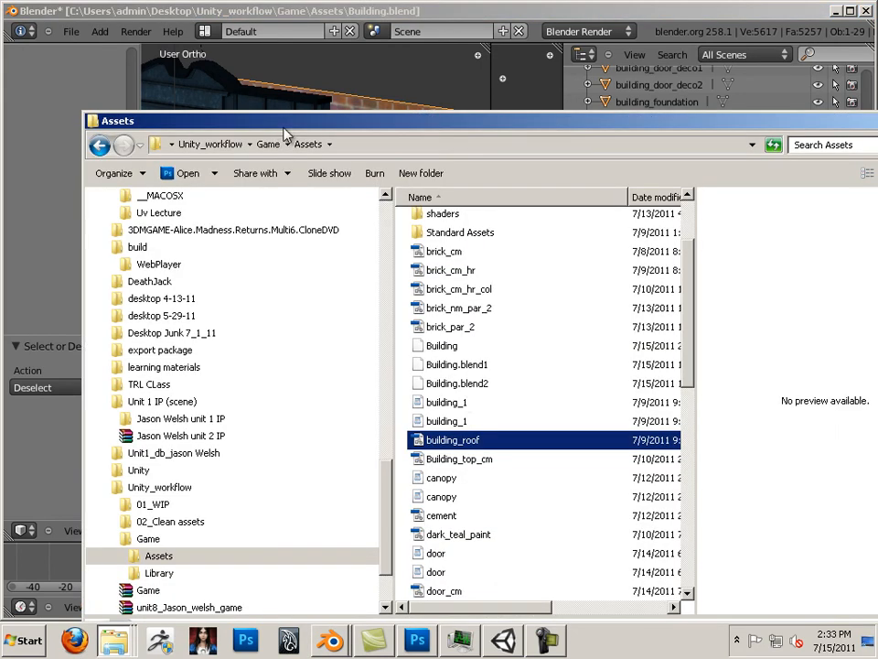
mouse_move(483, 316)
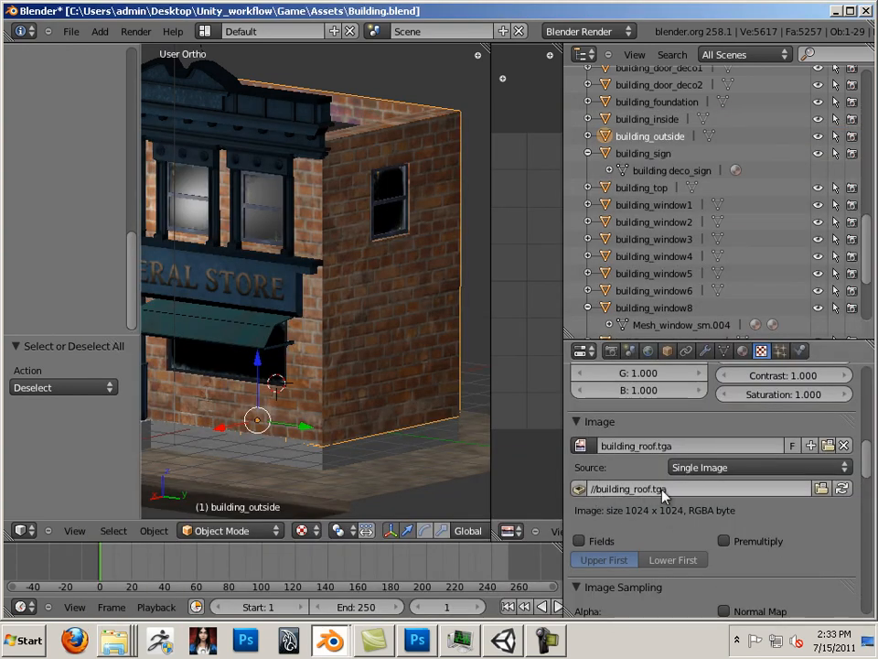
mouse_move(760, 499)
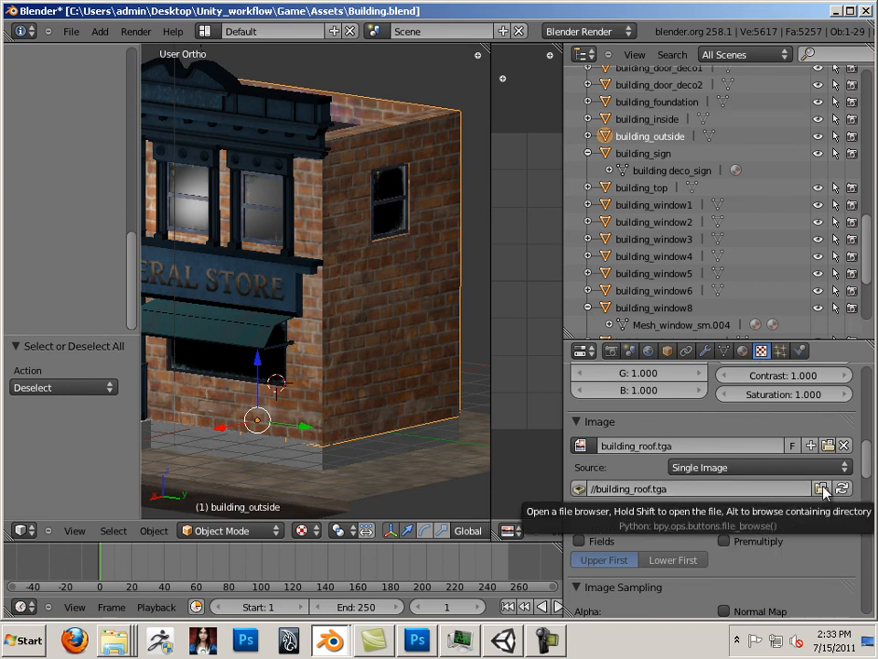
Reload the roof texture from Assets/building_roof.tga with Relative Path unchecked.
click(822, 488)
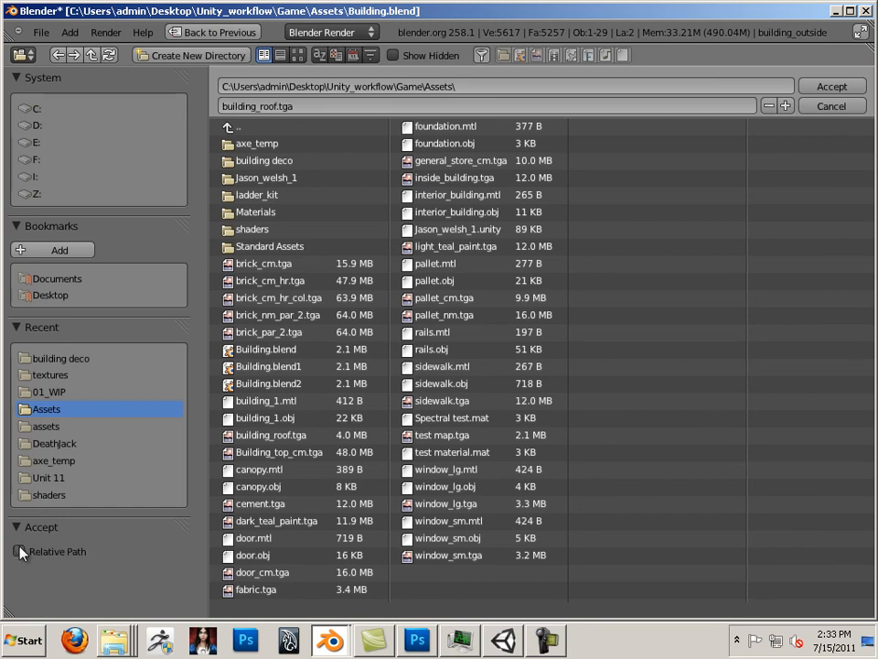
click(271, 434)
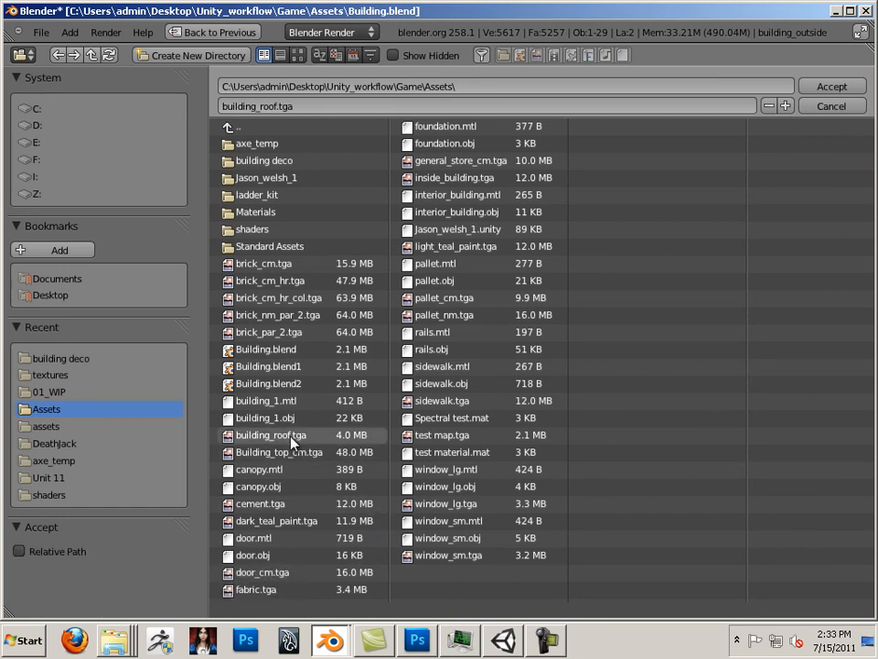
click(271, 434)
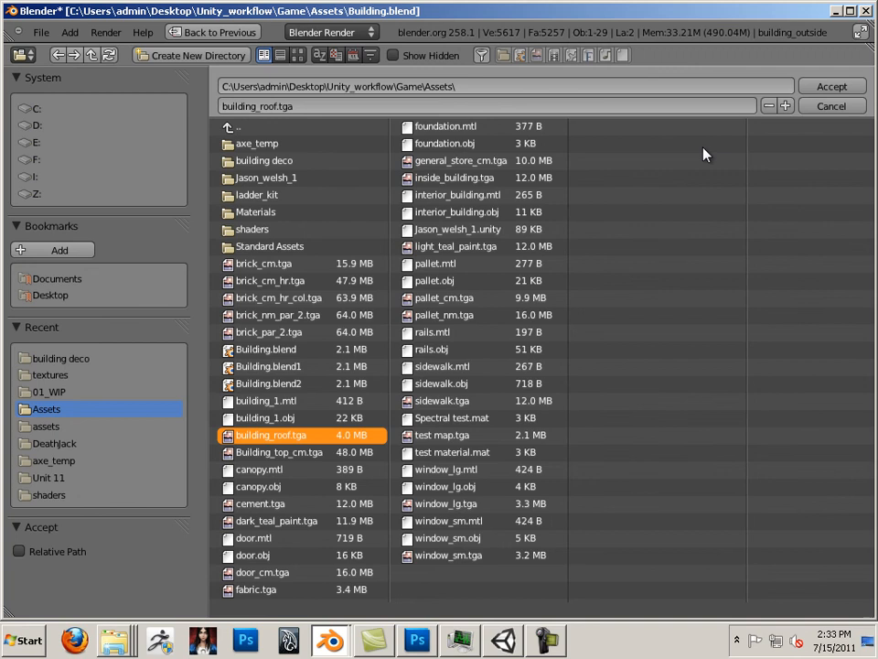
click(830, 86)
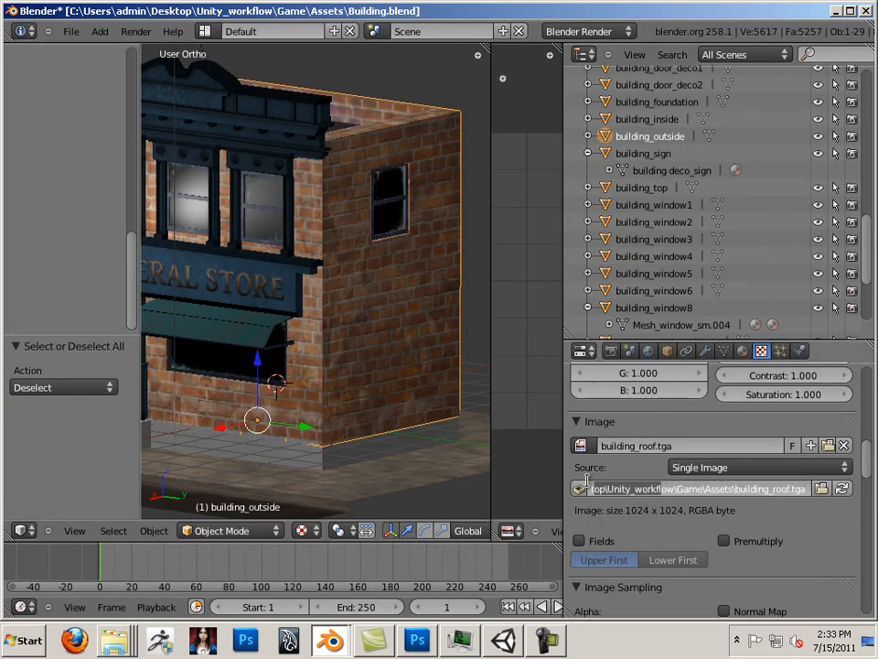
click(700, 488)
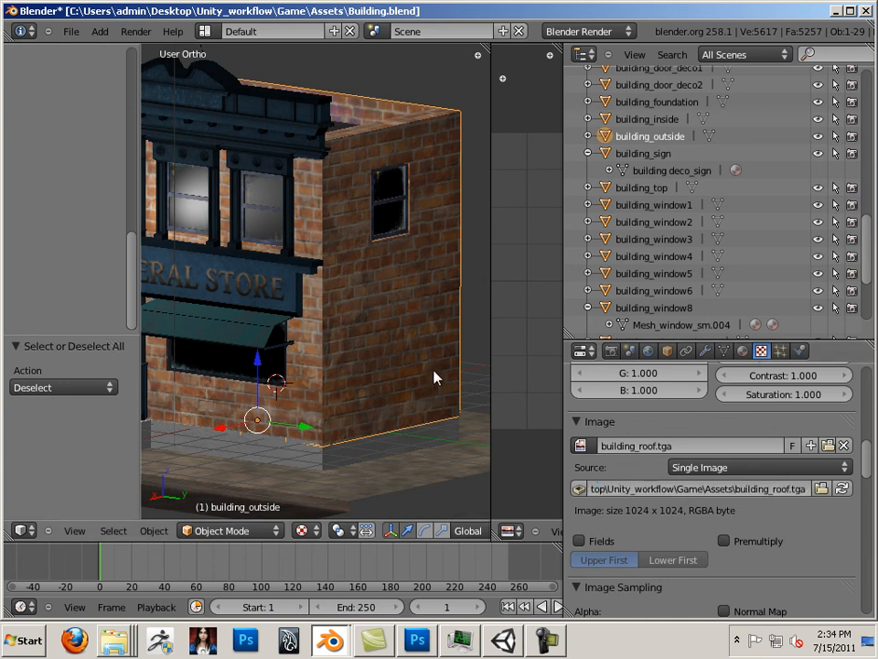
mouse_move(77, 46)
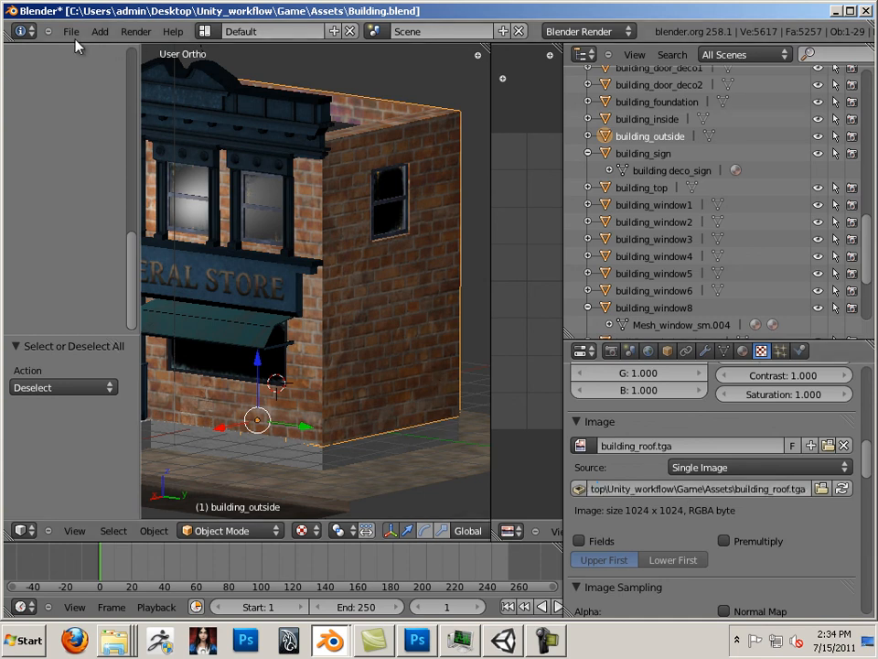
Make all external file paths relative via File > External Data.
click(71, 31)
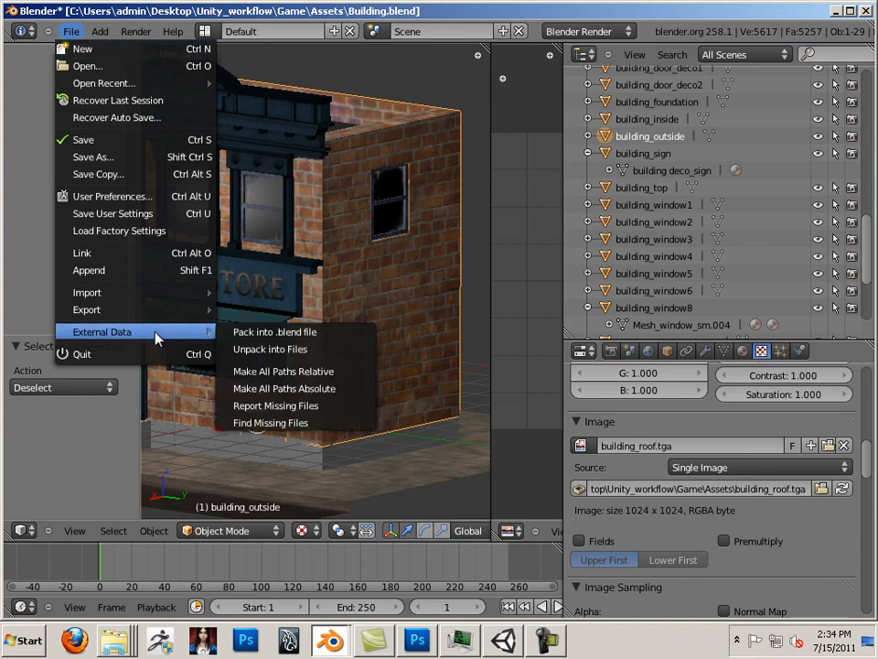
mouse_move(284, 370)
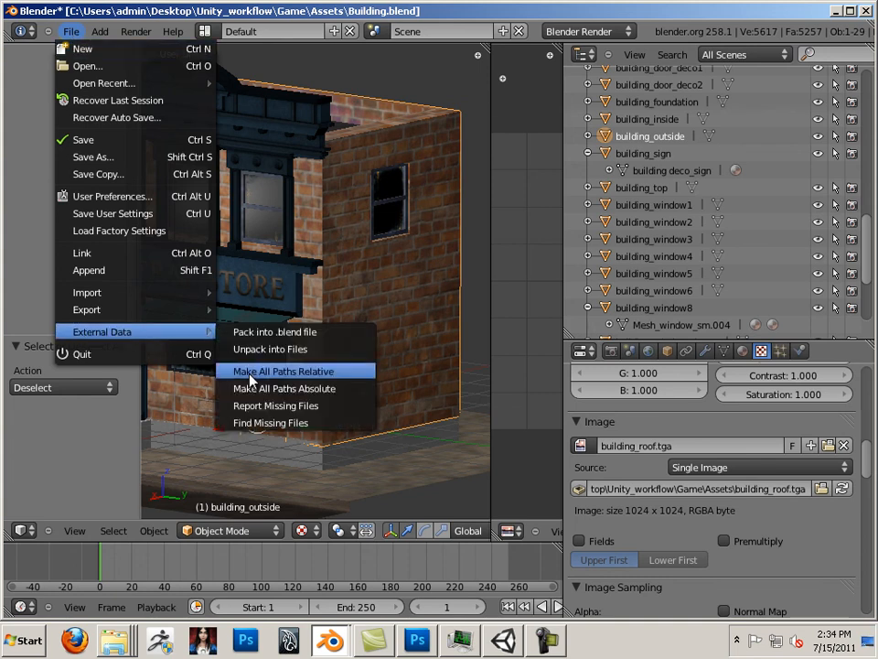
mouse_move(279, 375)
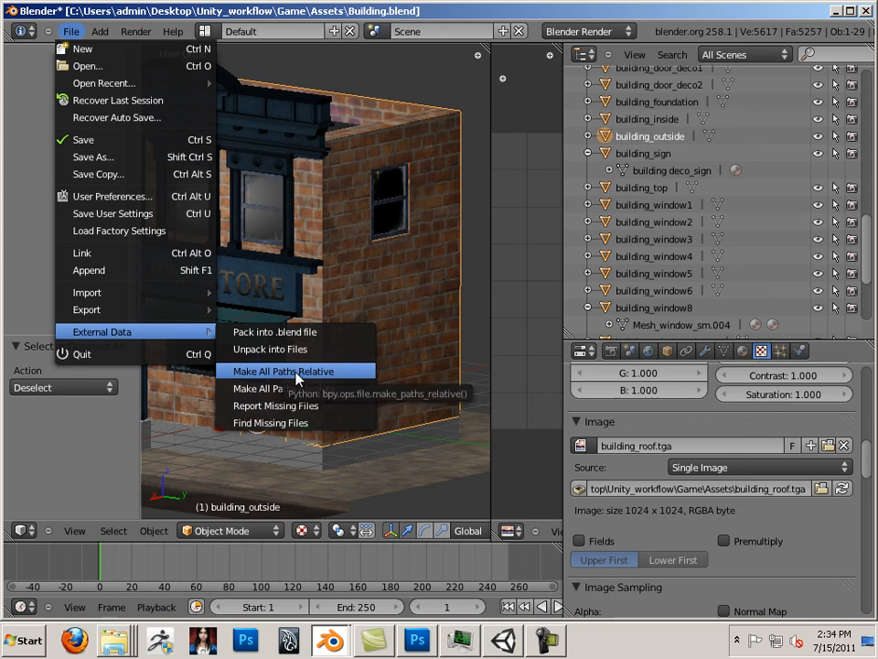
click(284, 371)
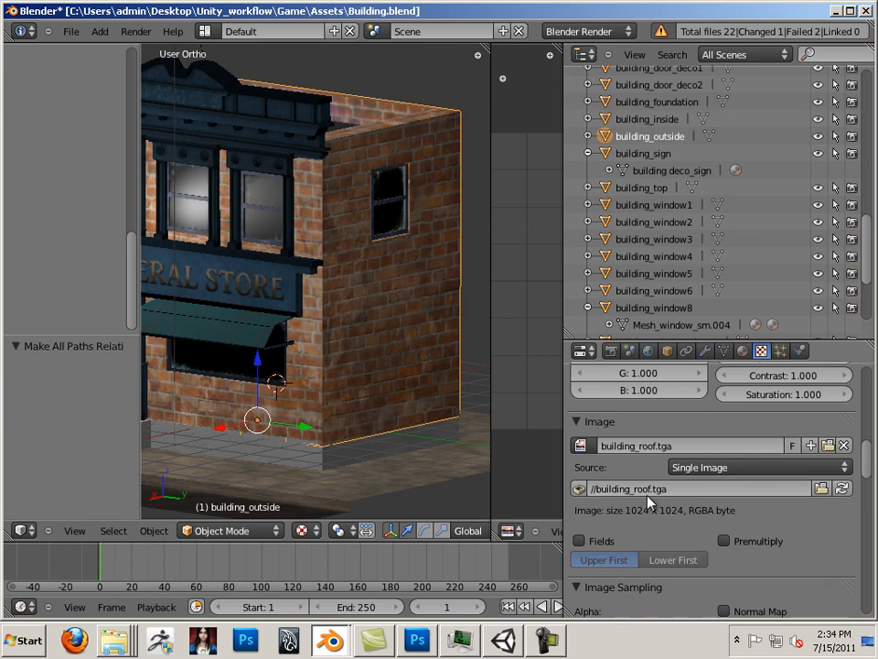
mouse_move(651, 499)
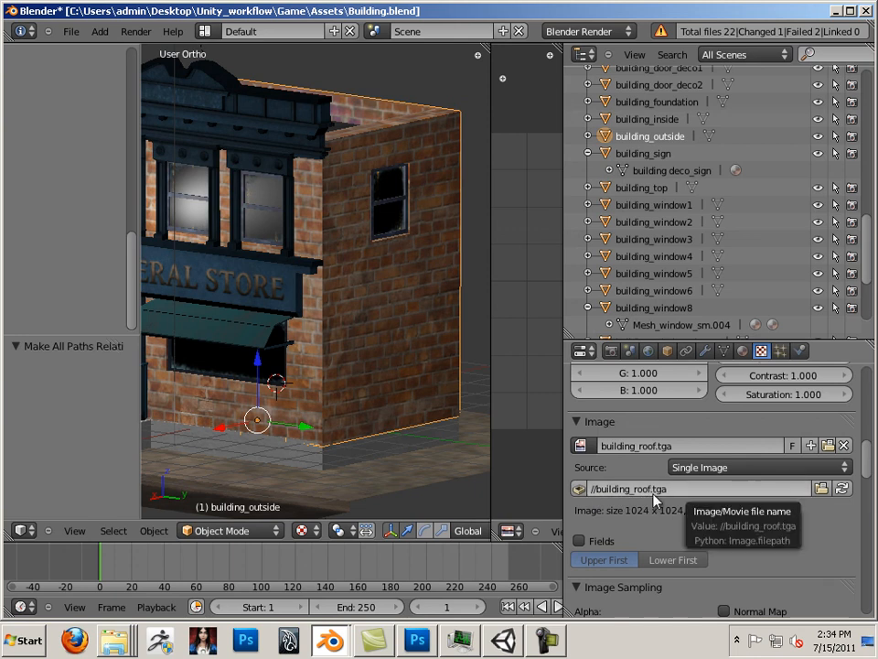
click(70, 31)
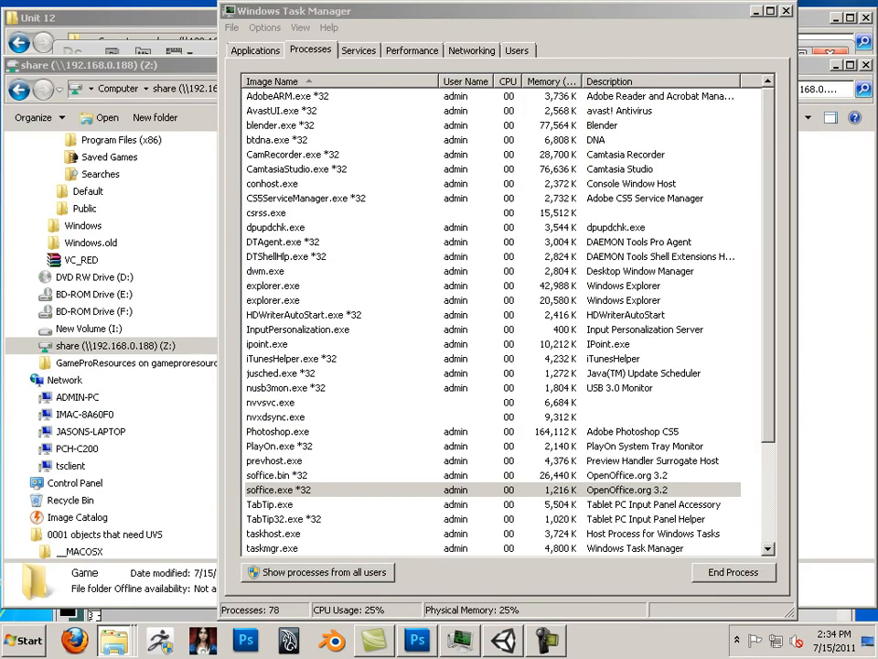
Launch a fresh Blender session from the Windows Start menu.
click(22, 638)
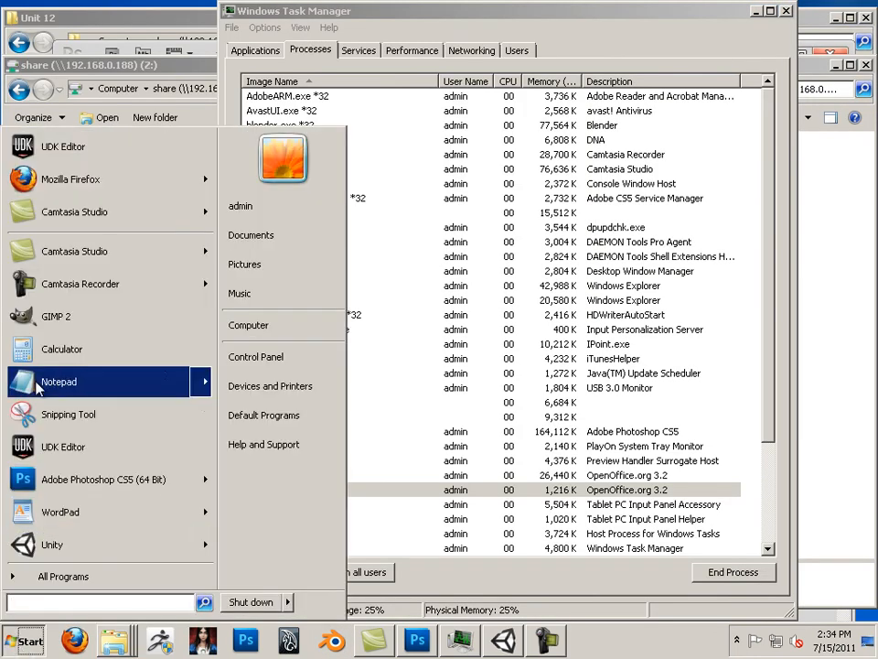
click(331, 639)
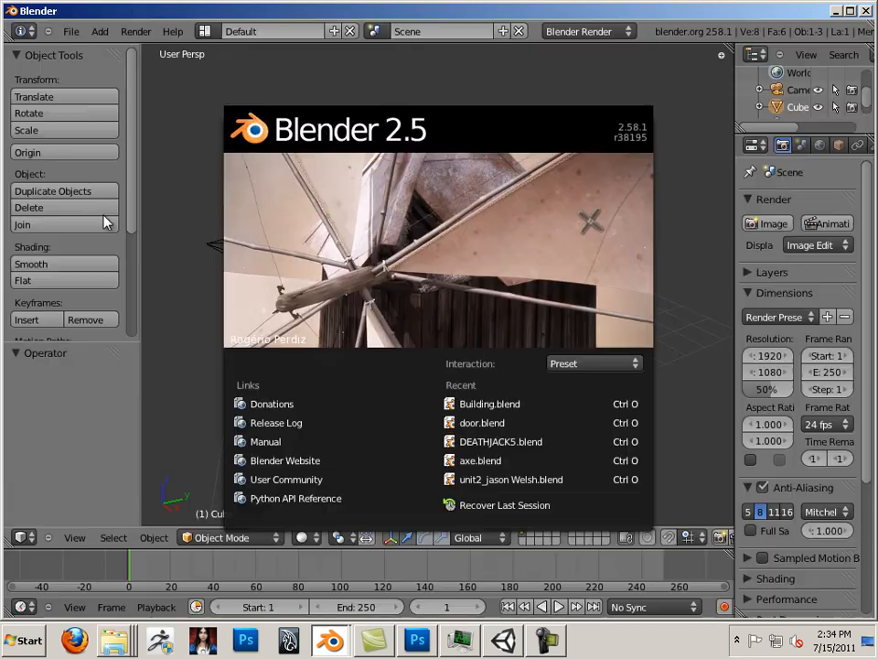
Dismiss the splash screen and open Building.blend from the Assets folder.
click(594, 363)
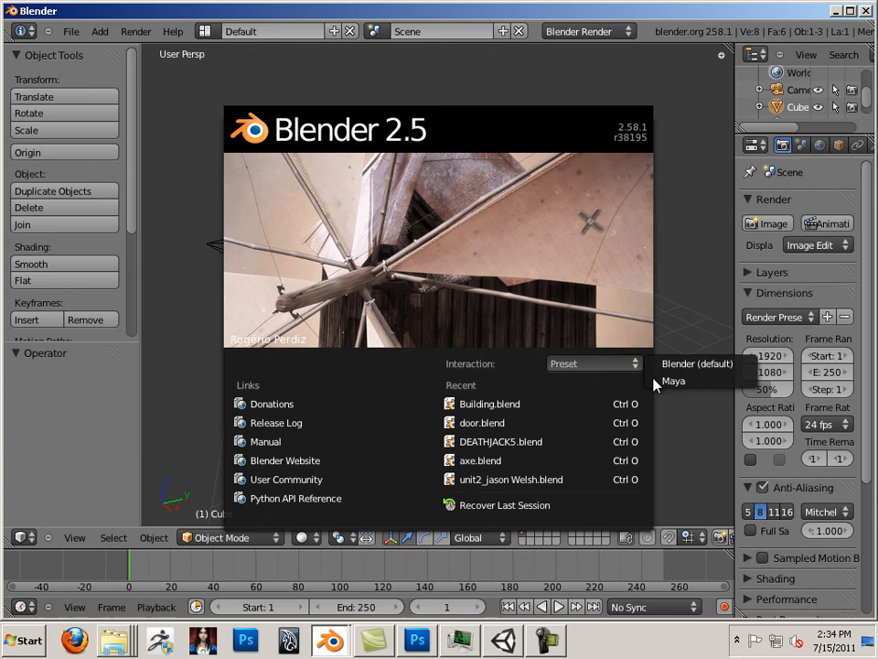
click(439, 274)
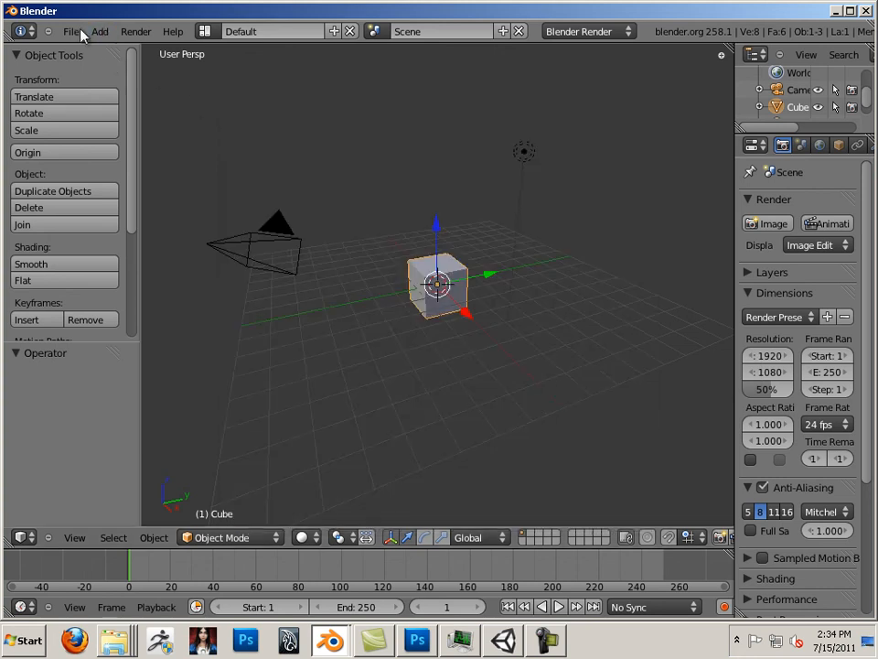
click(71, 31)
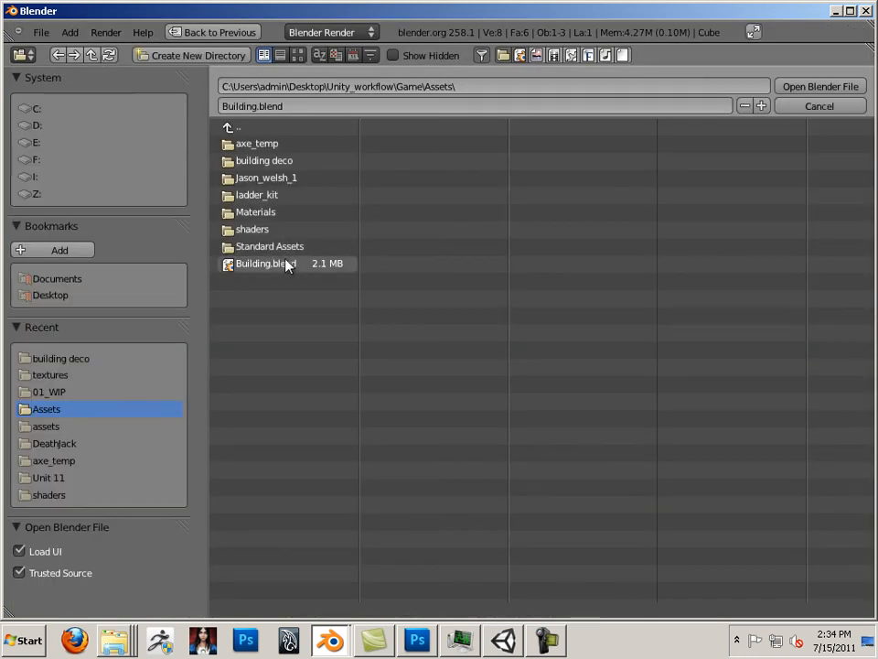
click(265, 264)
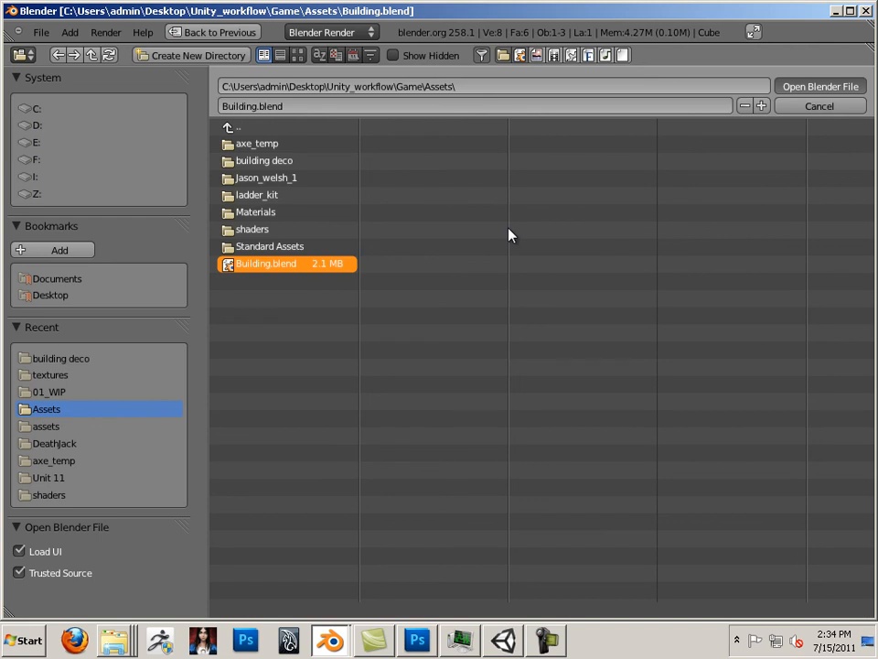
click(819, 86)
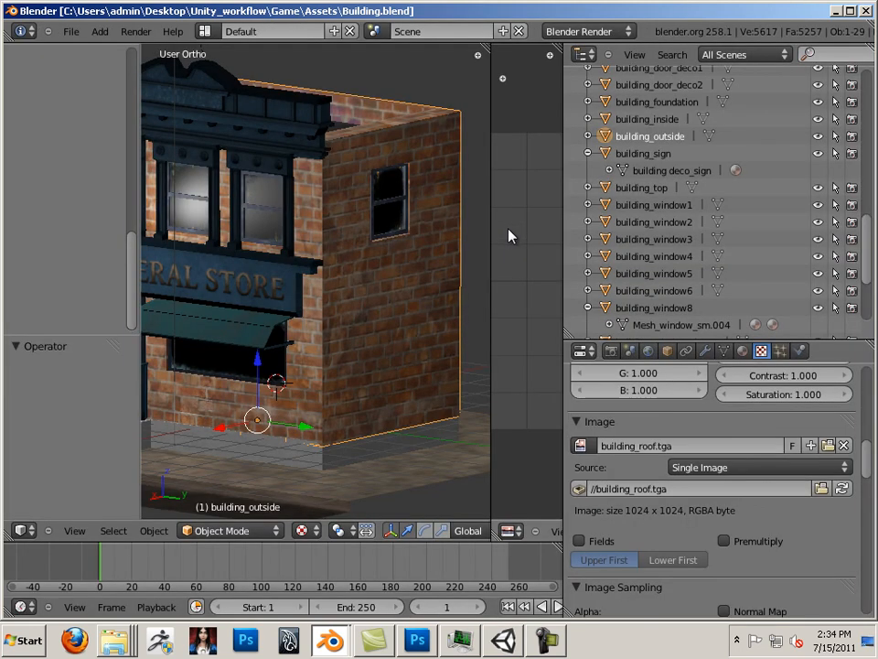
mouse_move(491, 231)
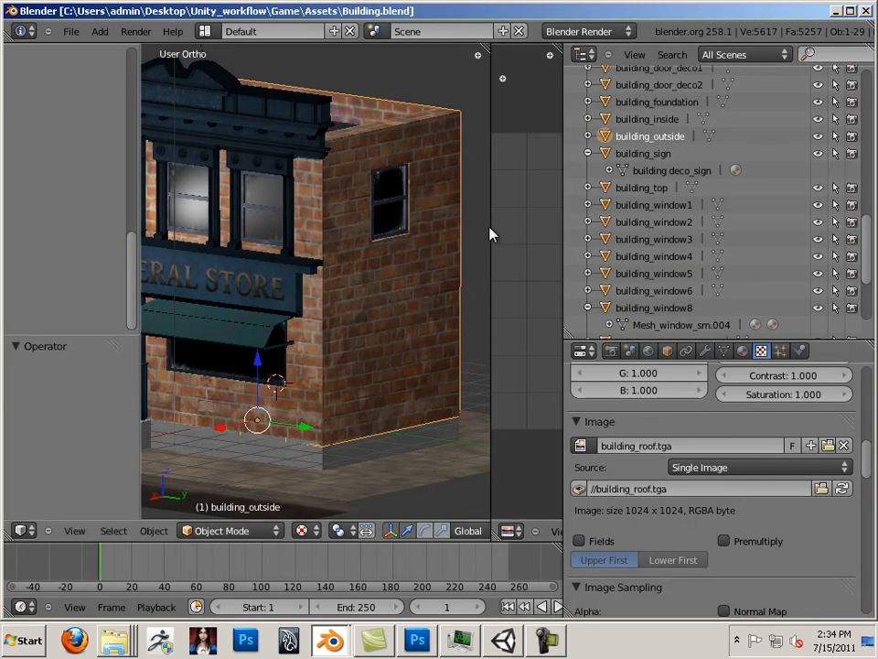
mouse_move(491, 225)
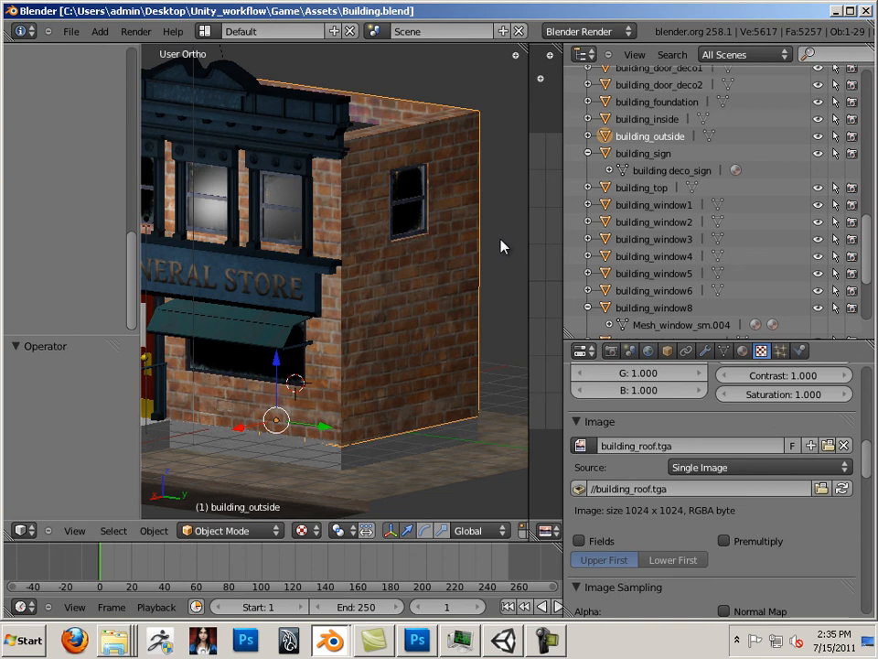
mouse_move(499, 251)
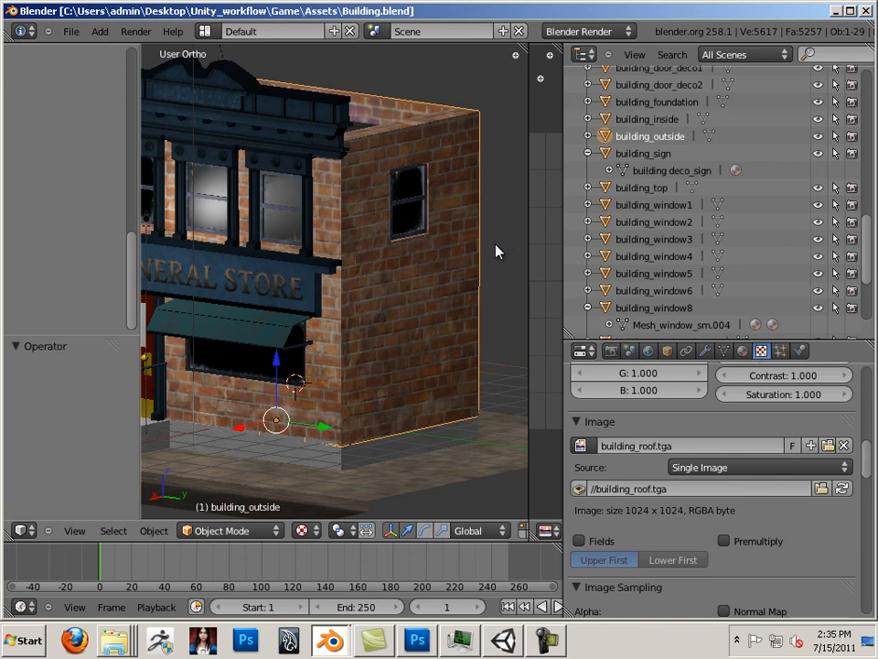